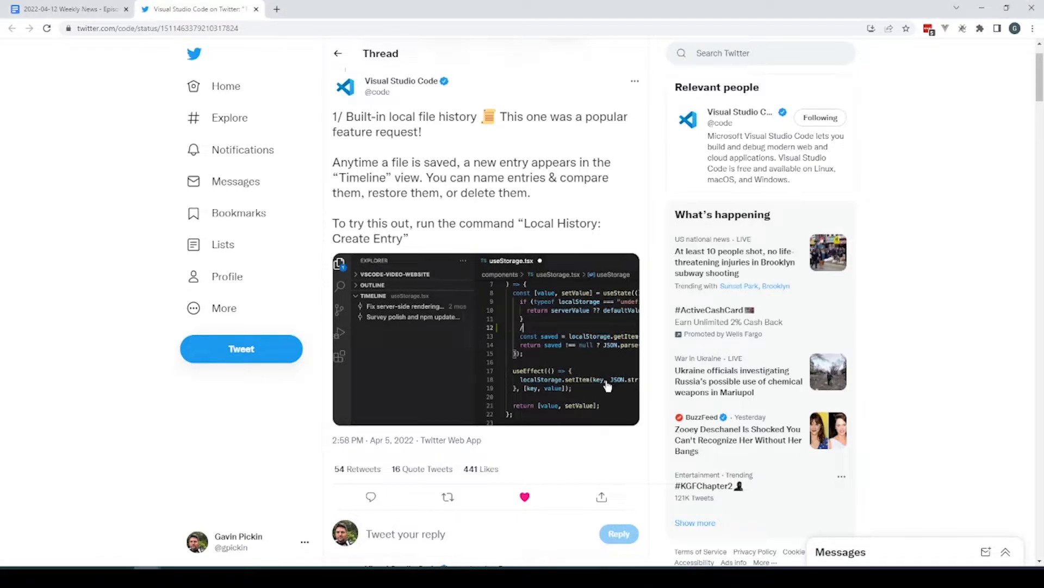
# Step: Play the VS Code Timeline demo video full screen, following its Git-commit-only timeline filtering
pyautogui.click(485, 338)
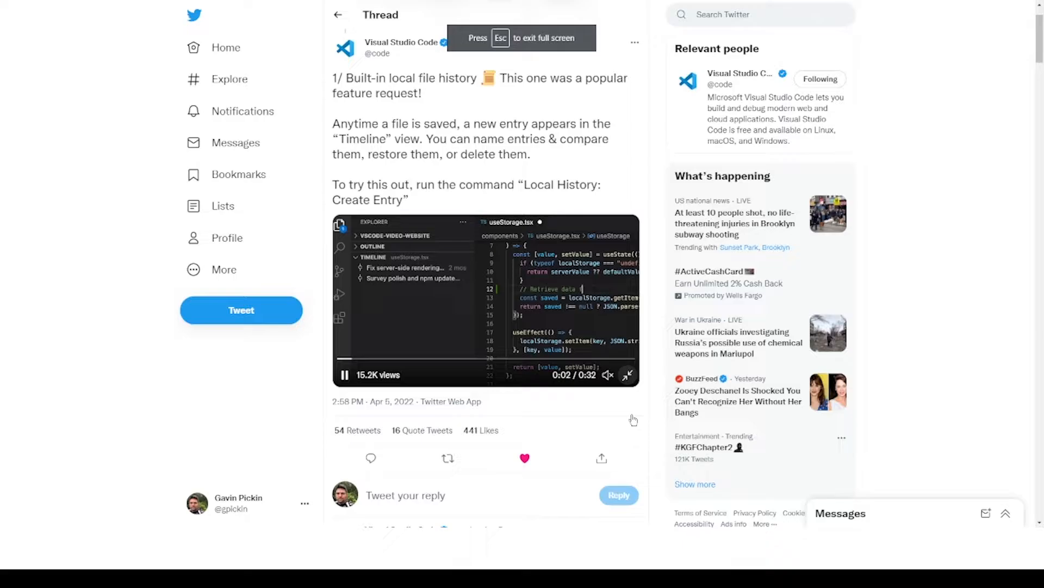
pyautogui.click(626, 374)
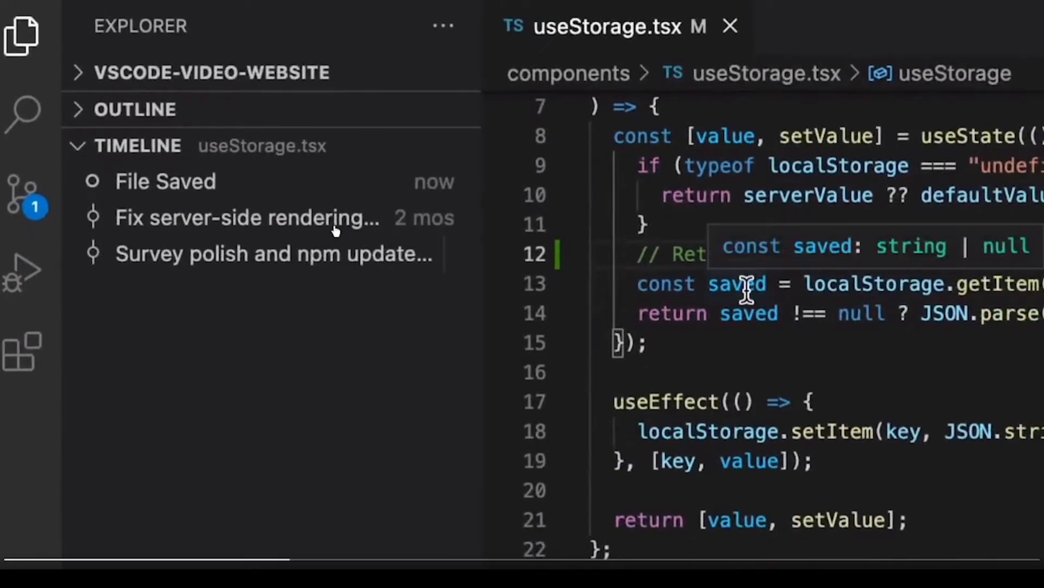
pyautogui.rightClick(738, 283)
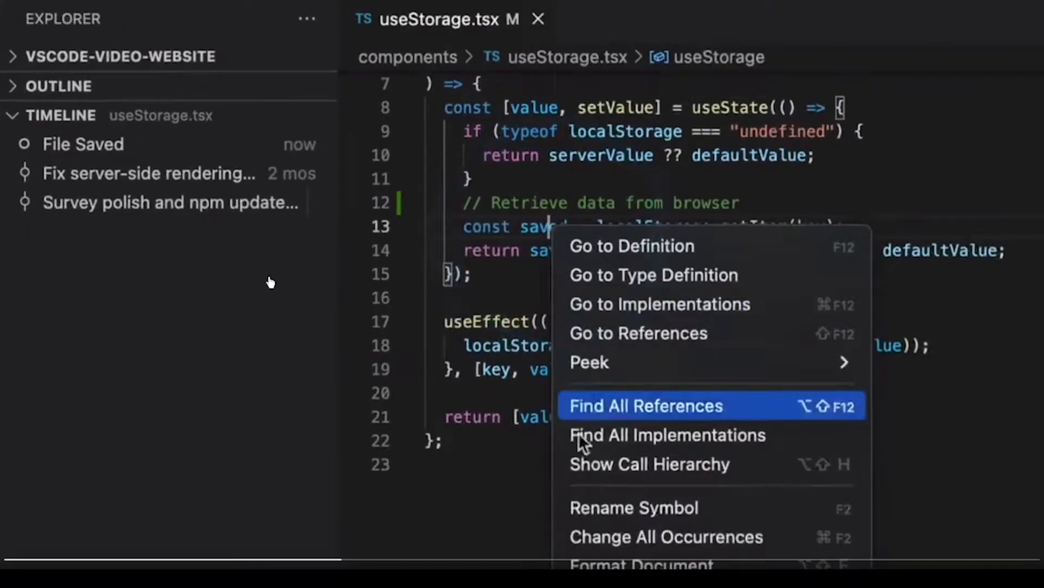
pyautogui.click(634, 507)
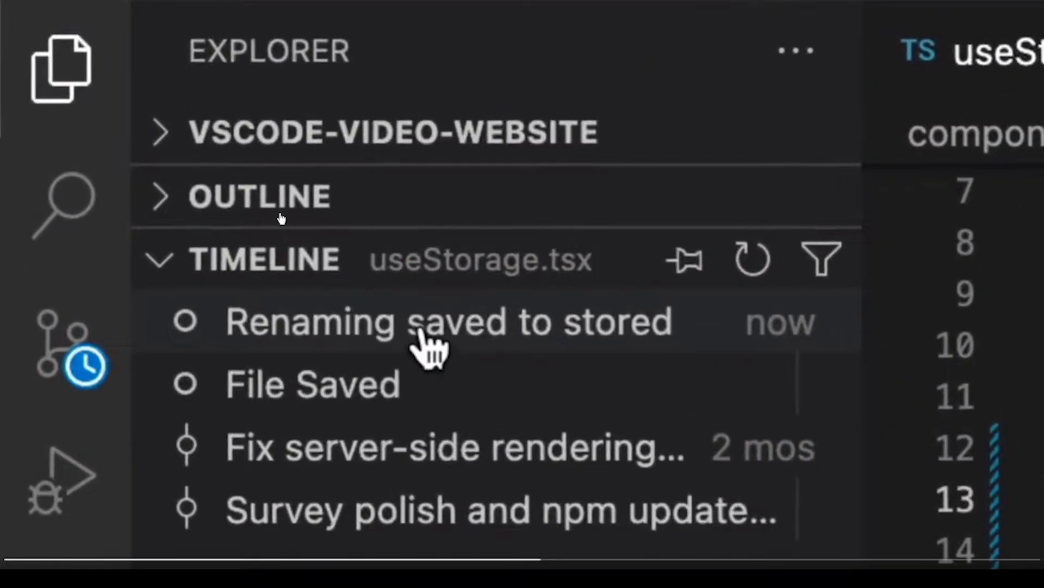
pyautogui.click(312, 383)
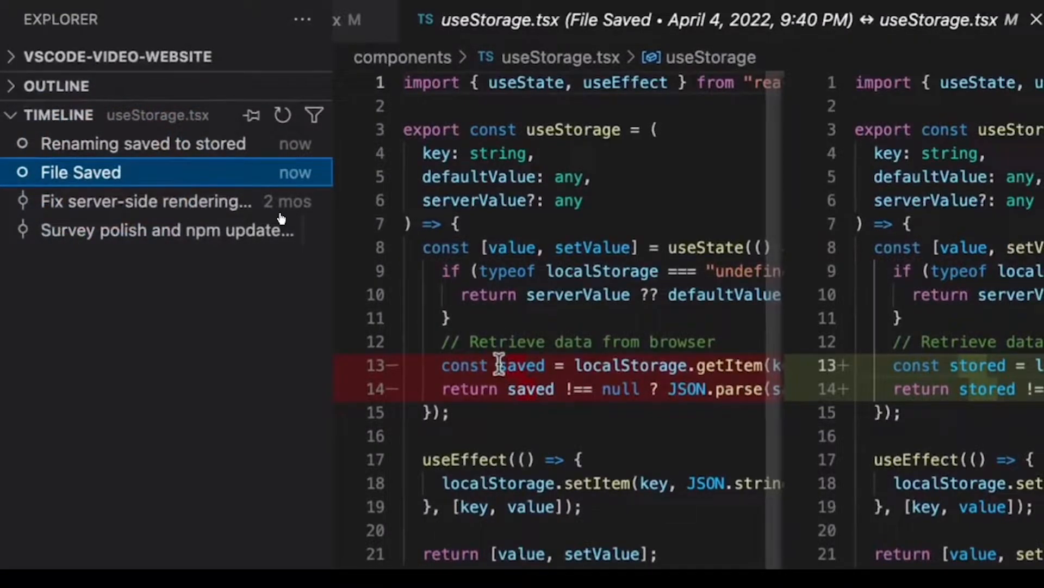
pyautogui.click(142, 143)
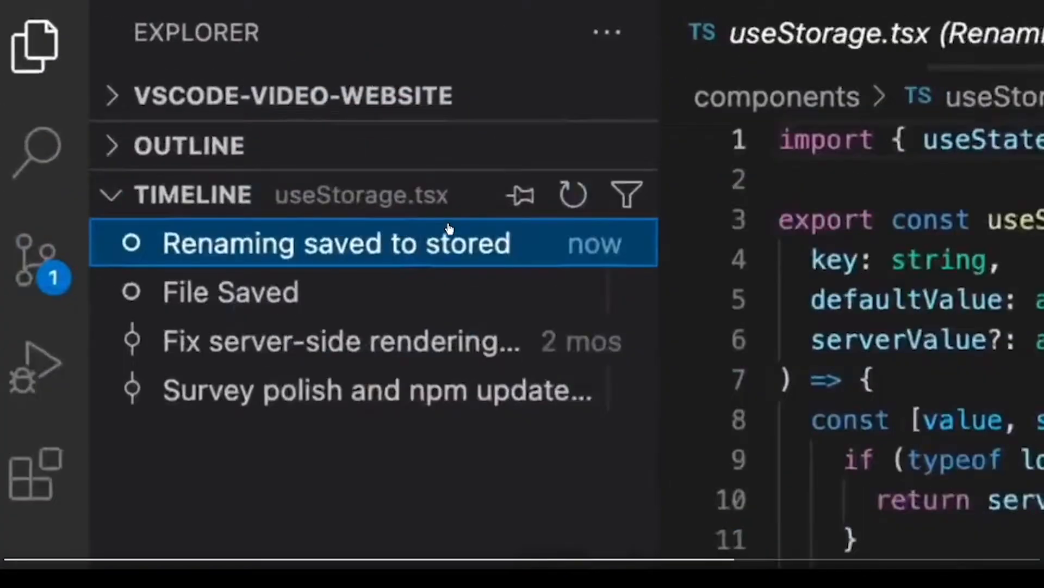
pyautogui.click(54, 286)
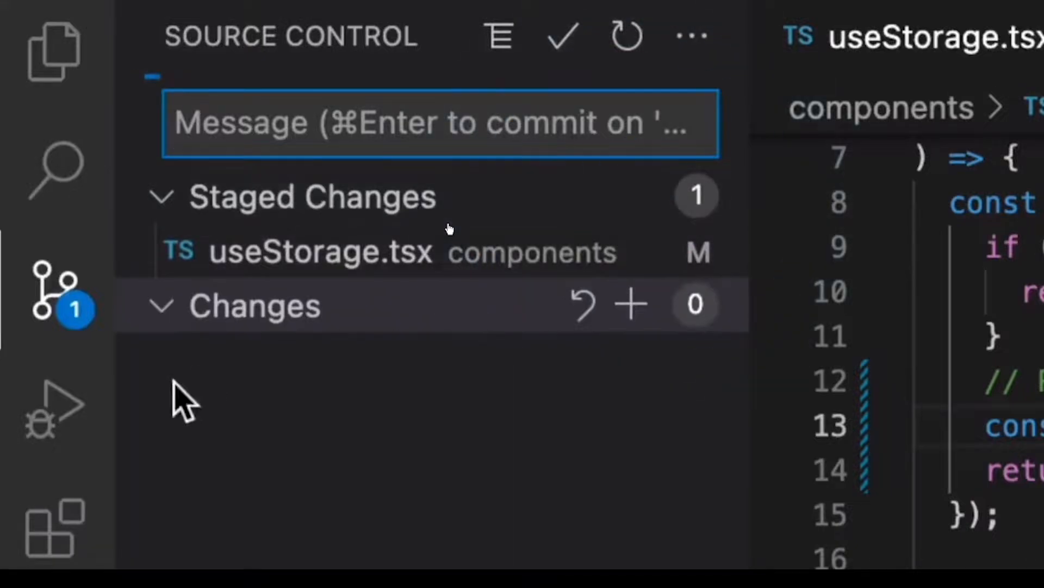
pyautogui.click(54, 52)
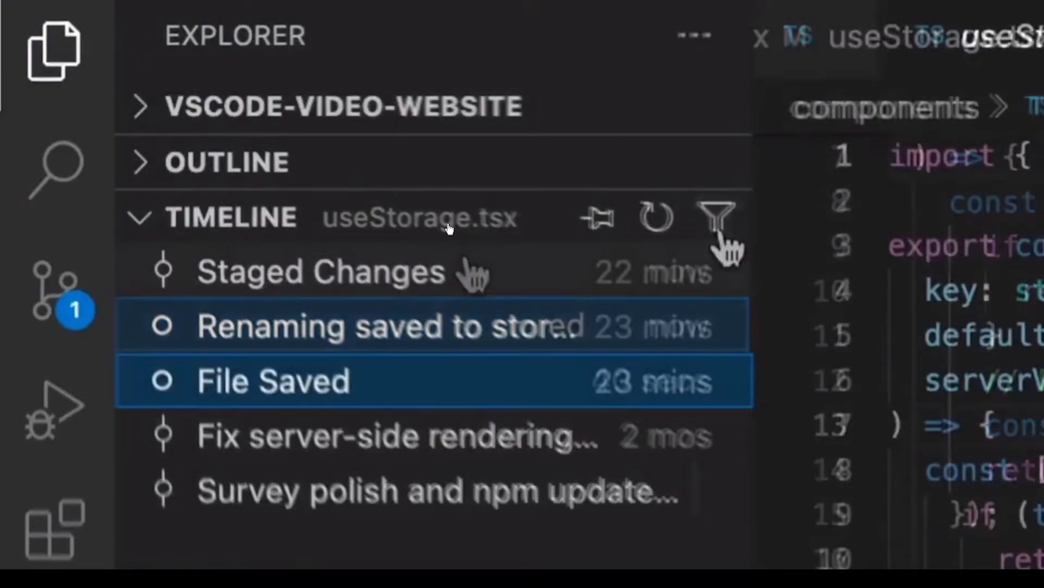
pyautogui.click(717, 217)
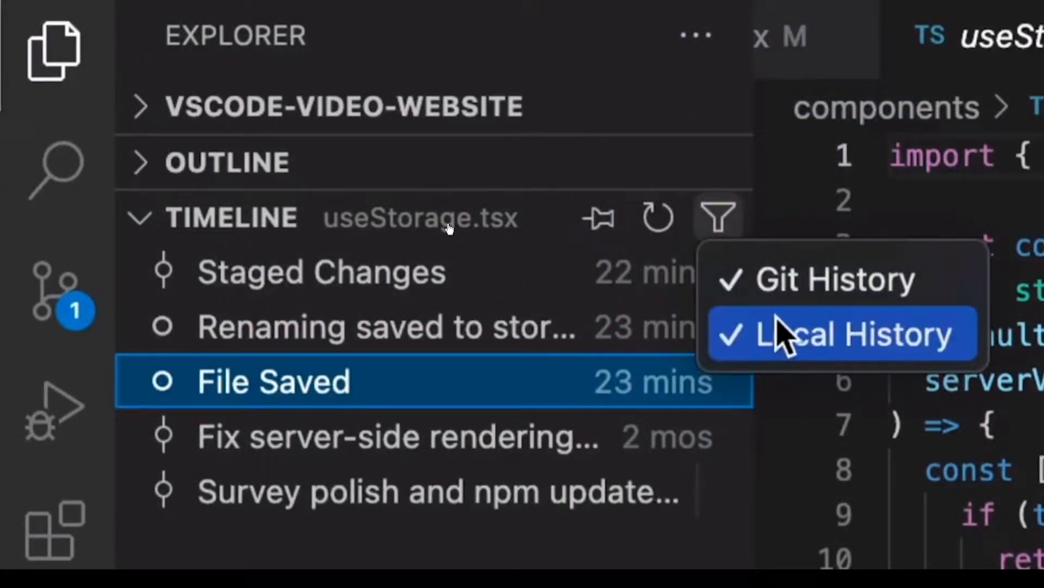
pyautogui.click(840, 333)
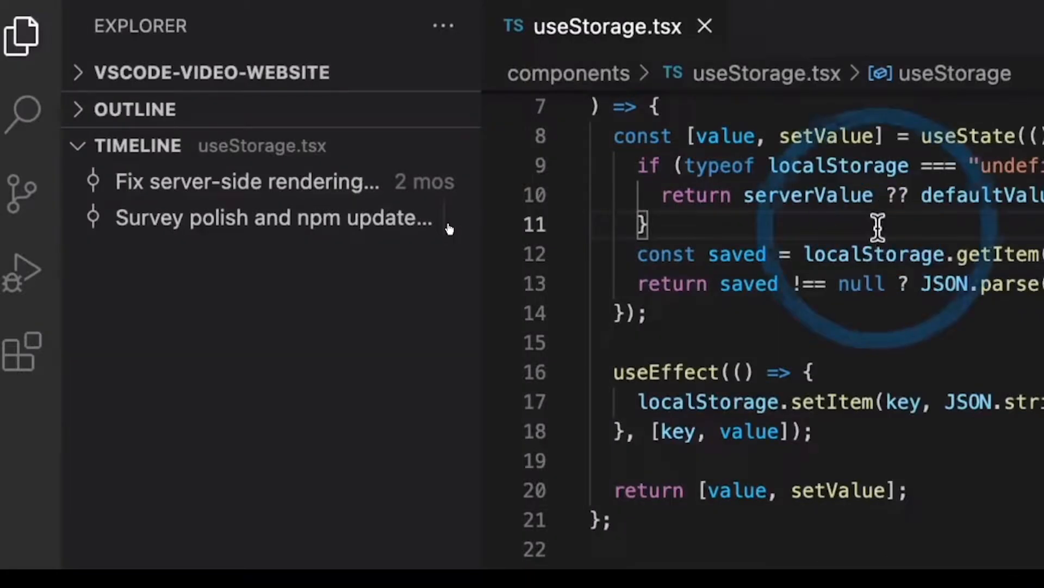
# Step: Leave the demo video and bring up curlconverter.com with its Python requests example
pyautogui.write('// Retrieve')
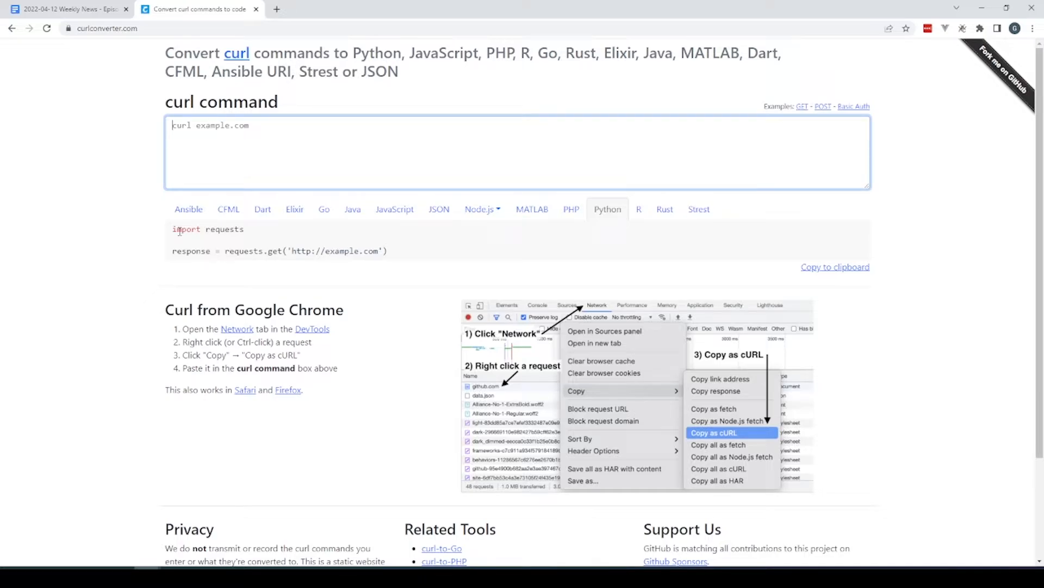
# Step: Show the example curl command as Java code, then as CFML code
pyautogui.click(352, 208)
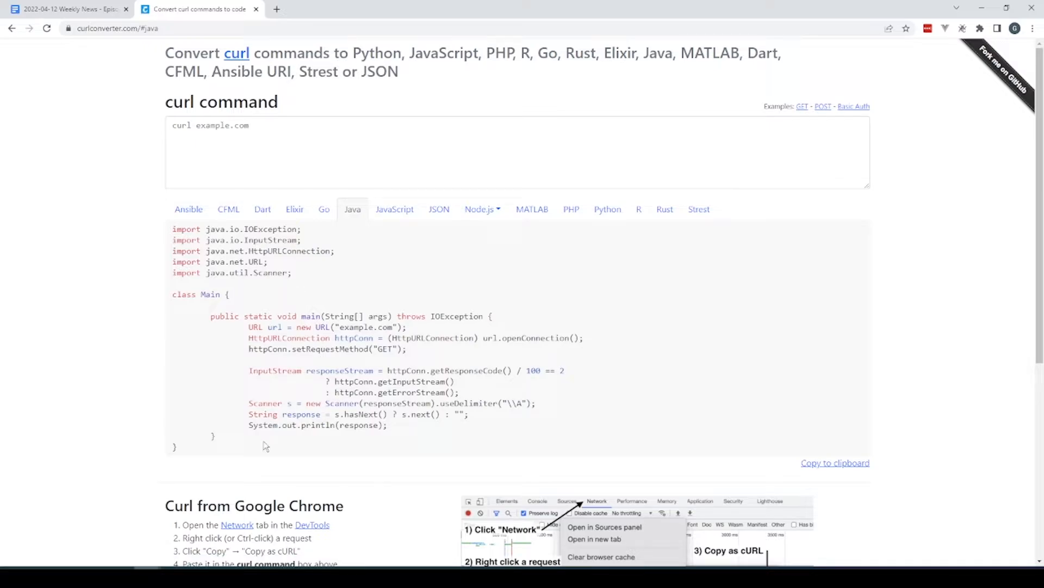
pyautogui.moveTo(259, 451)
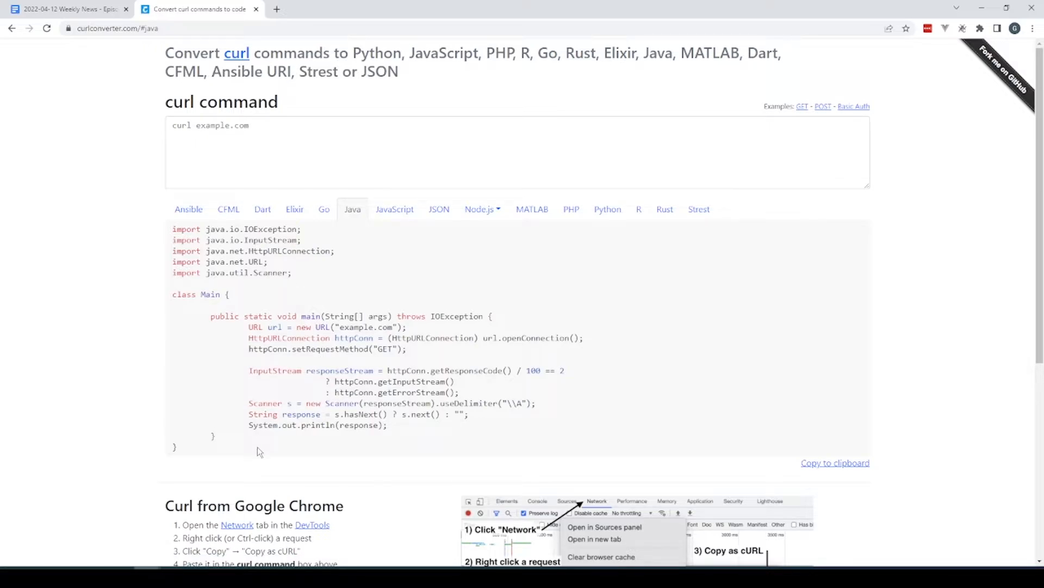
pyautogui.moveTo(277, 308)
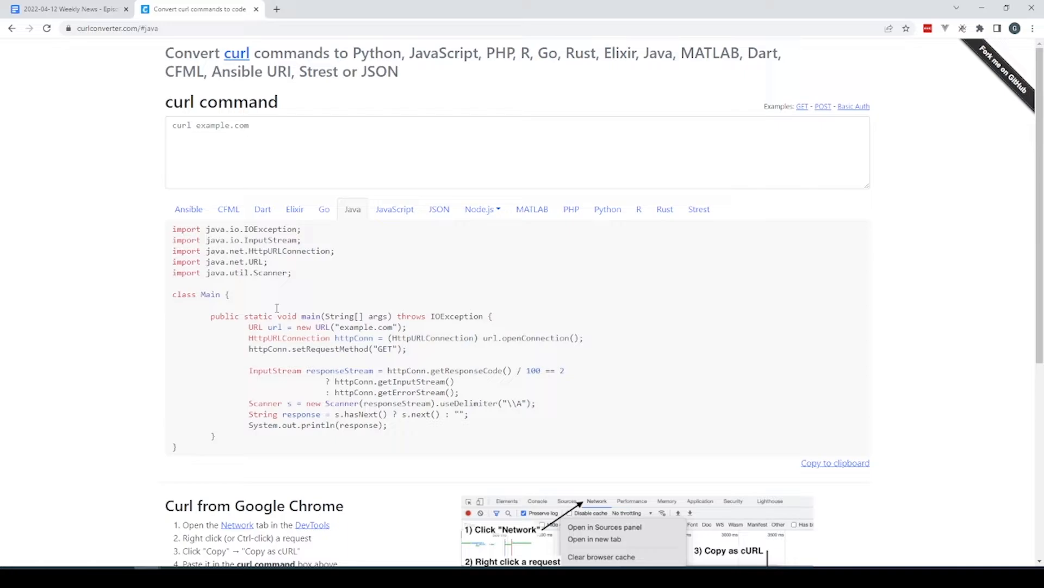
pyautogui.click(228, 209)
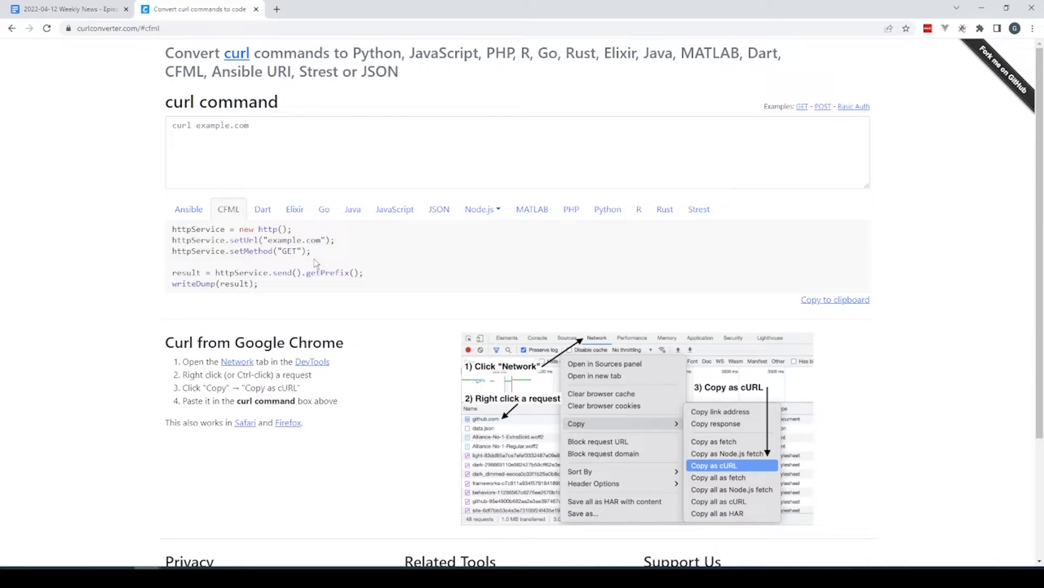
pyautogui.moveTo(279, 294)
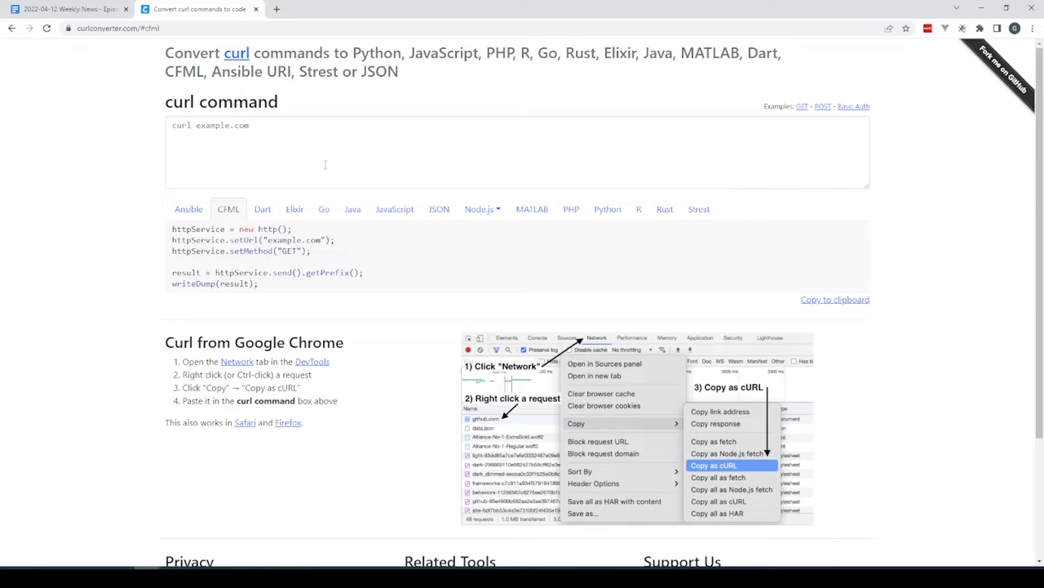
# Step: Enter a basic-auth curl command and view its JavaScript, Dart, Java and PHP output
pyautogui.click(854, 106)
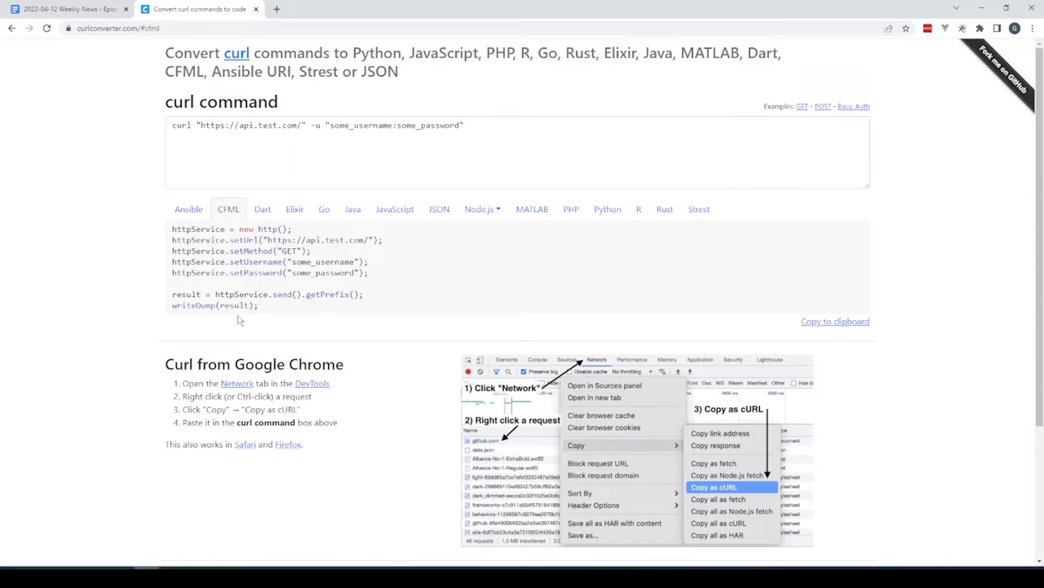
pyautogui.moveTo(439, 208)
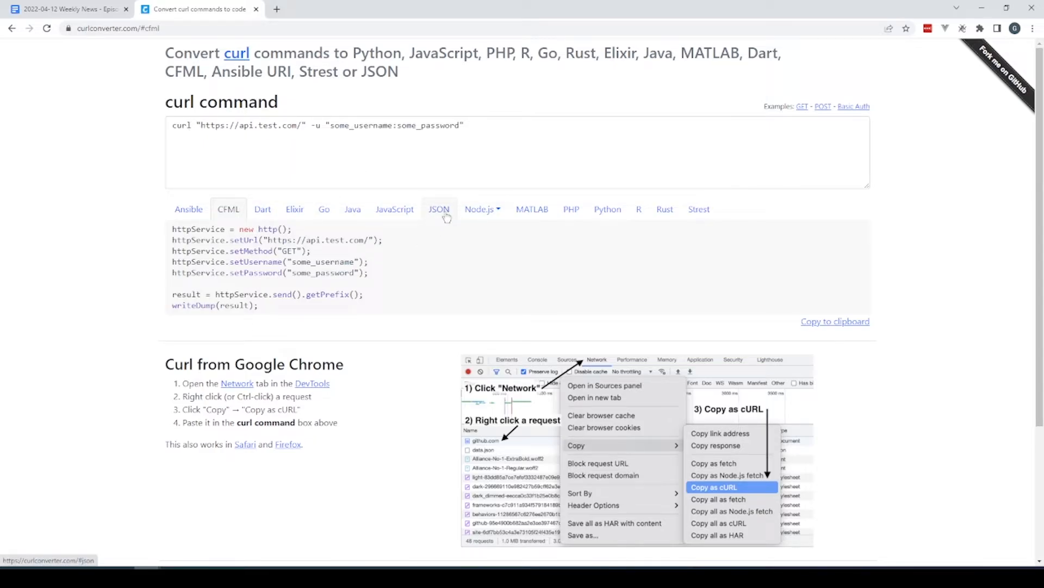
pyautogui.click(395, 209)
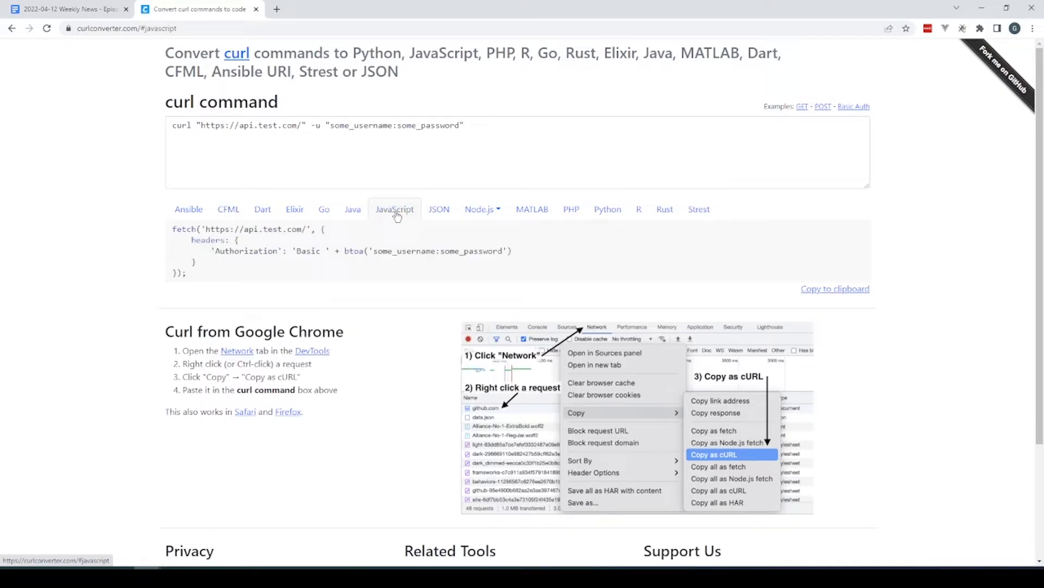
pyautogui.click(261, 209)
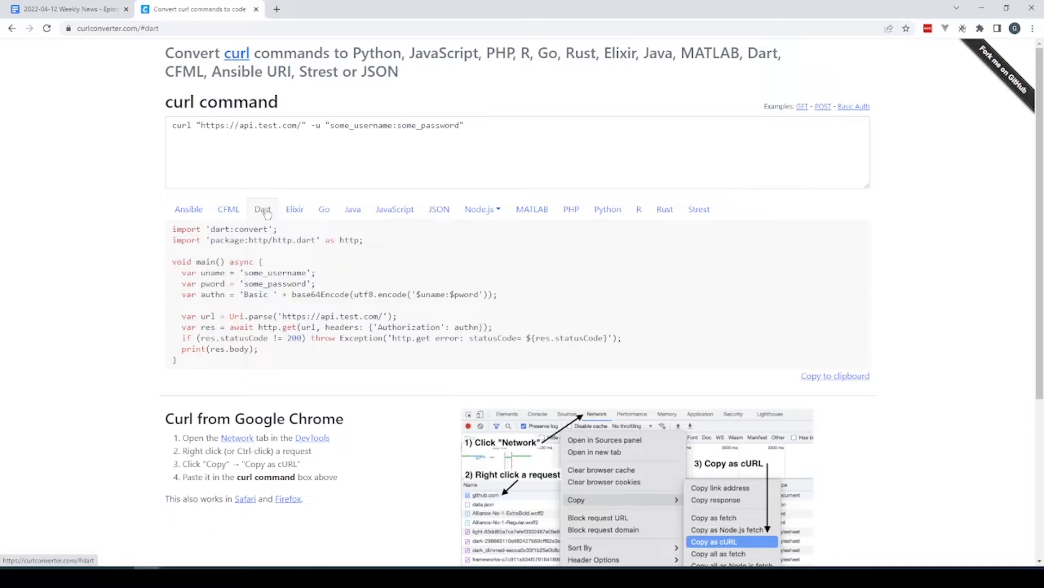
pyautogui.click(352, 209)
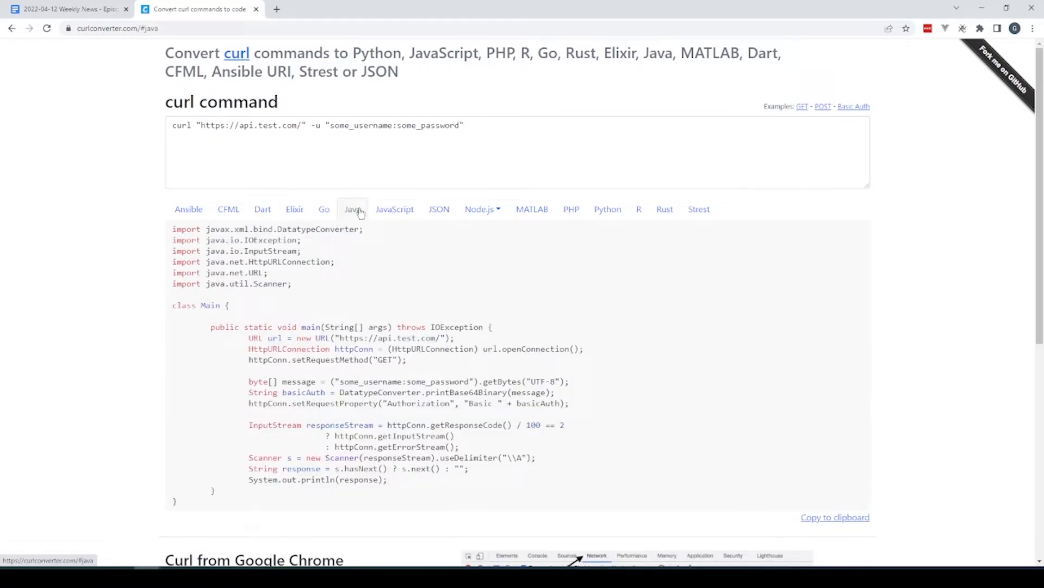
pyautogui.click(229, 209)
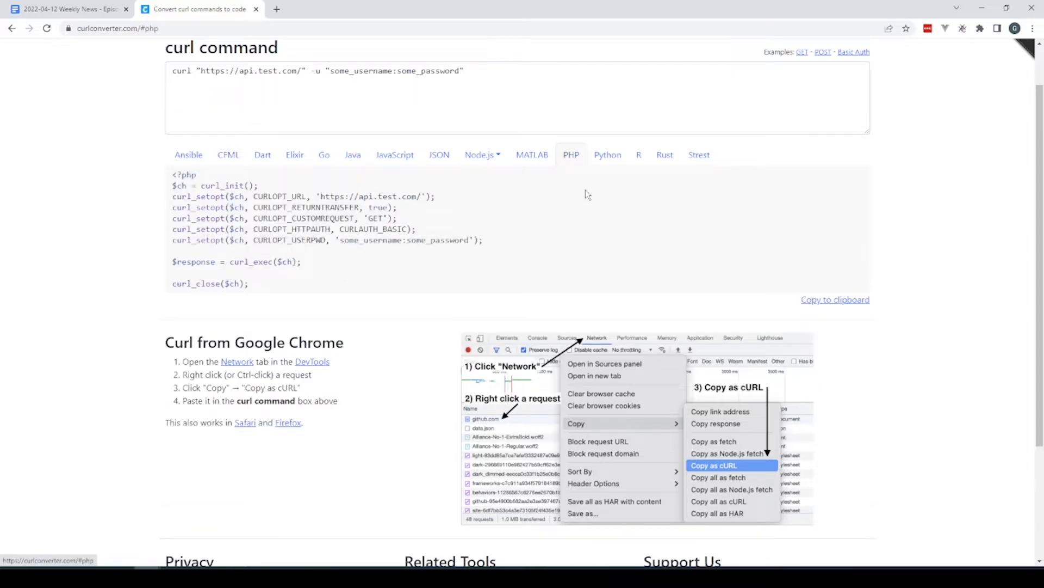
pyautogui.moveTo(496, 201)
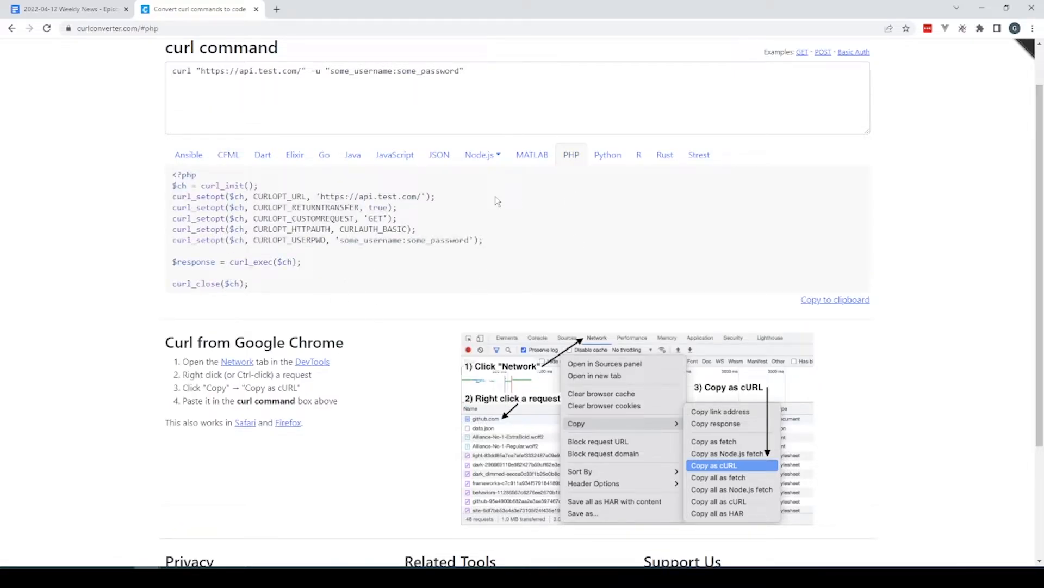
pyautogui.moveTo(122, 223)
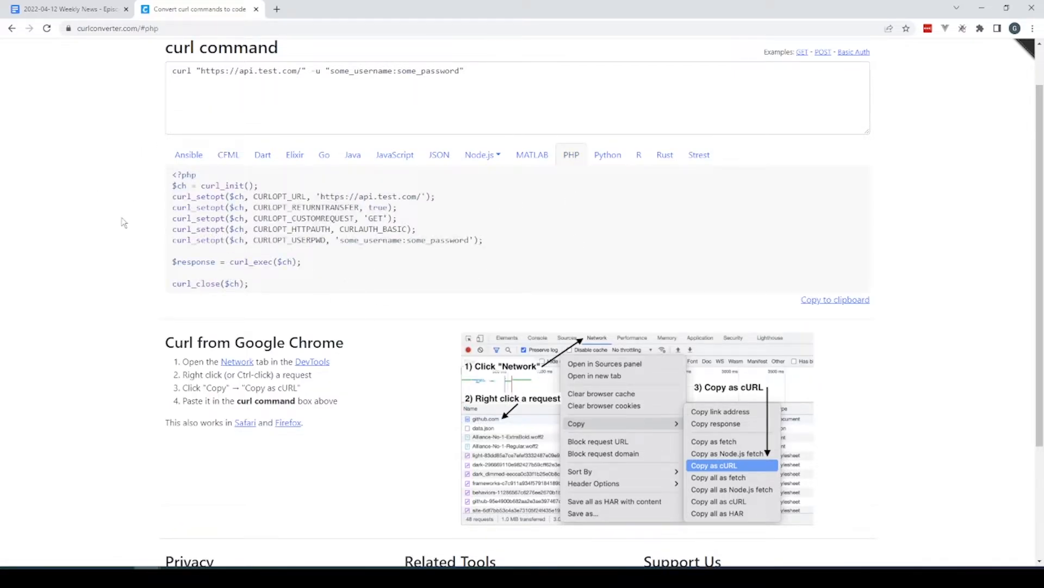
pyautogui.scroll(3)
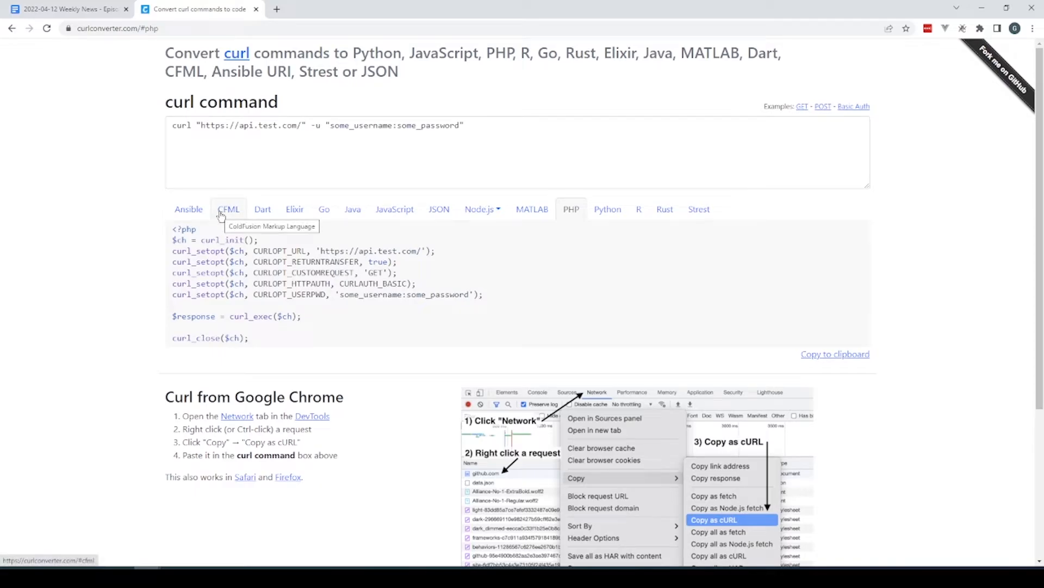
pyautogui.moveTo(236, 220)
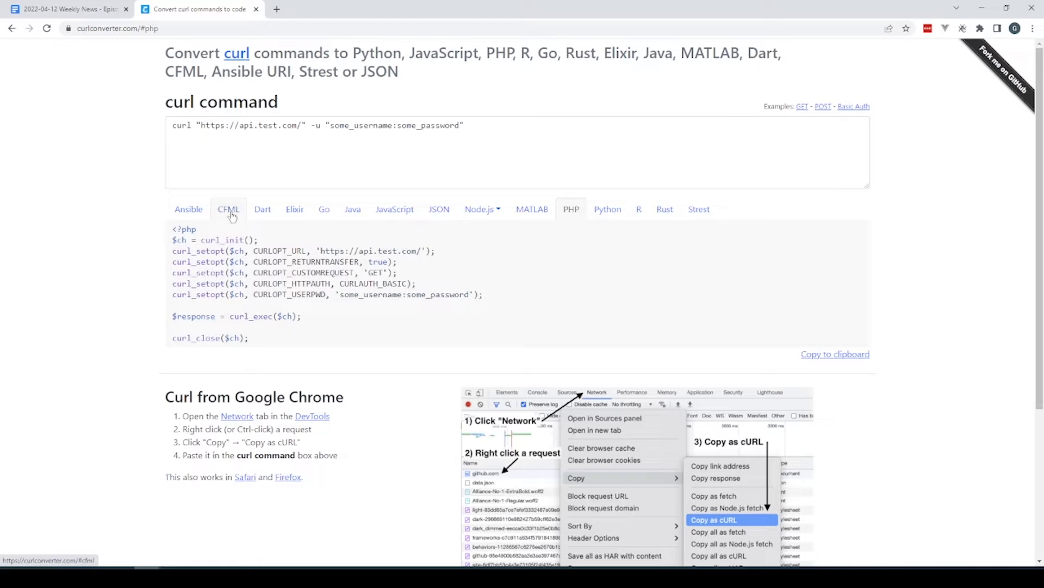
pyautogui.moveTo(116, 166)
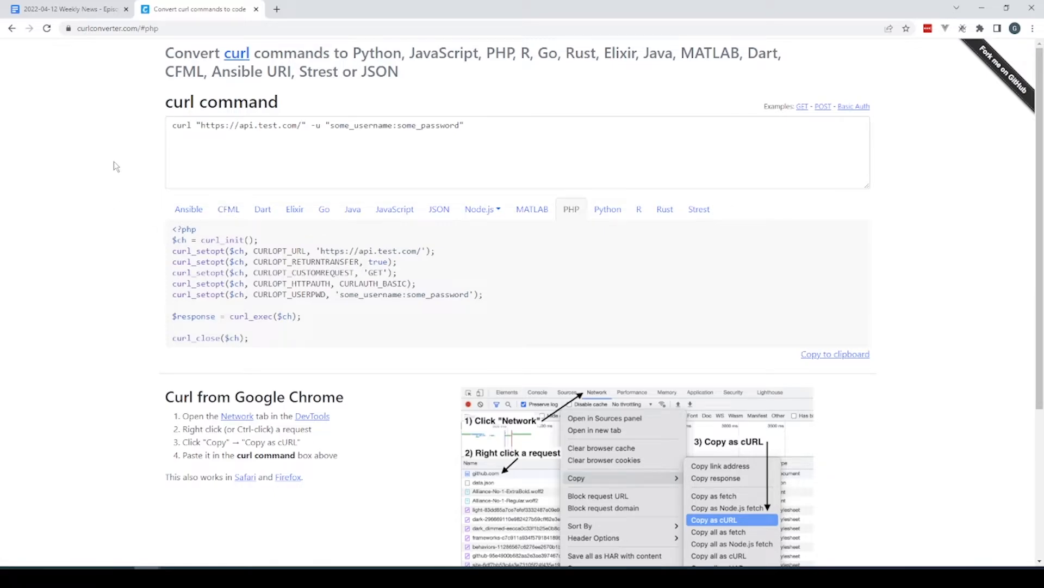
pyautogui.moveTo(777, 127)
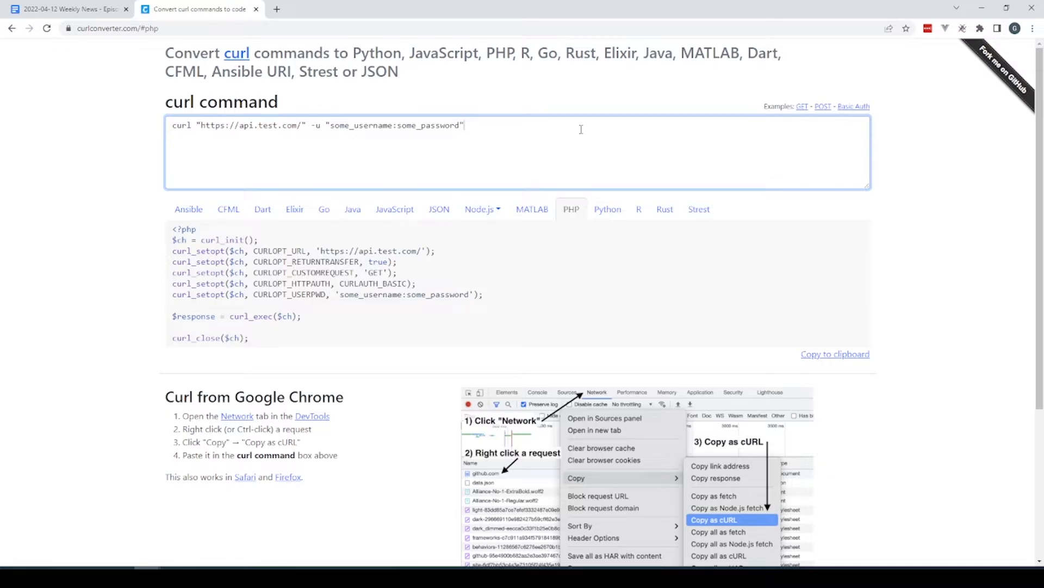
pyautogui.moveTo(353, 155)
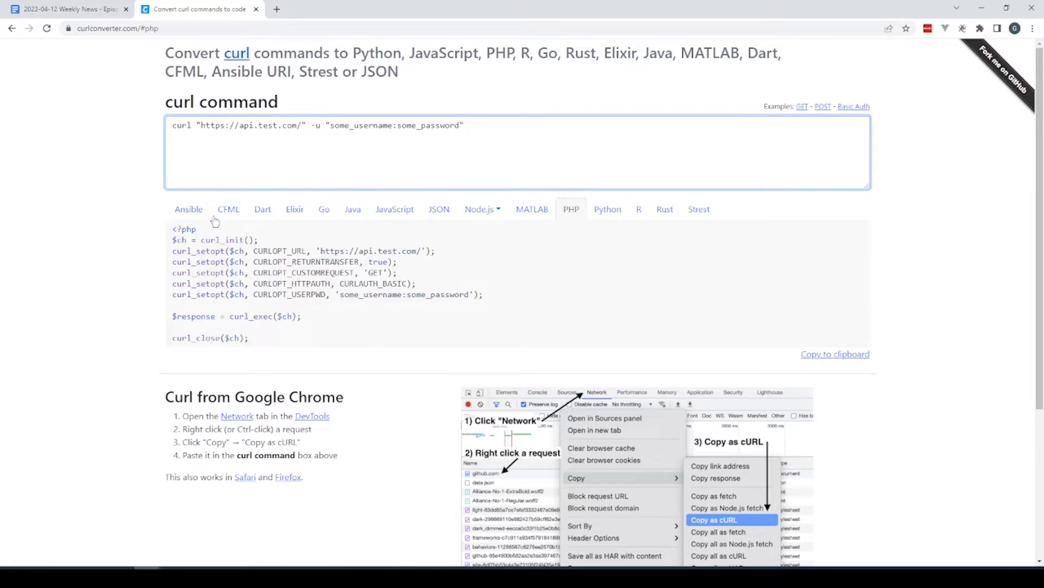
pyautogui.moveTo(93, 150)
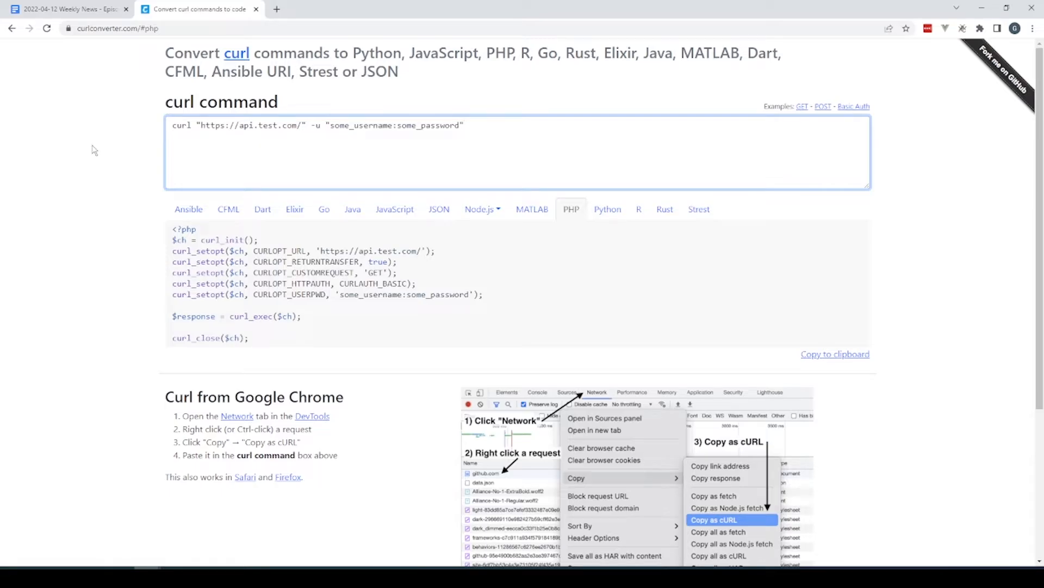
pyautogui.moveTo(85, 202)
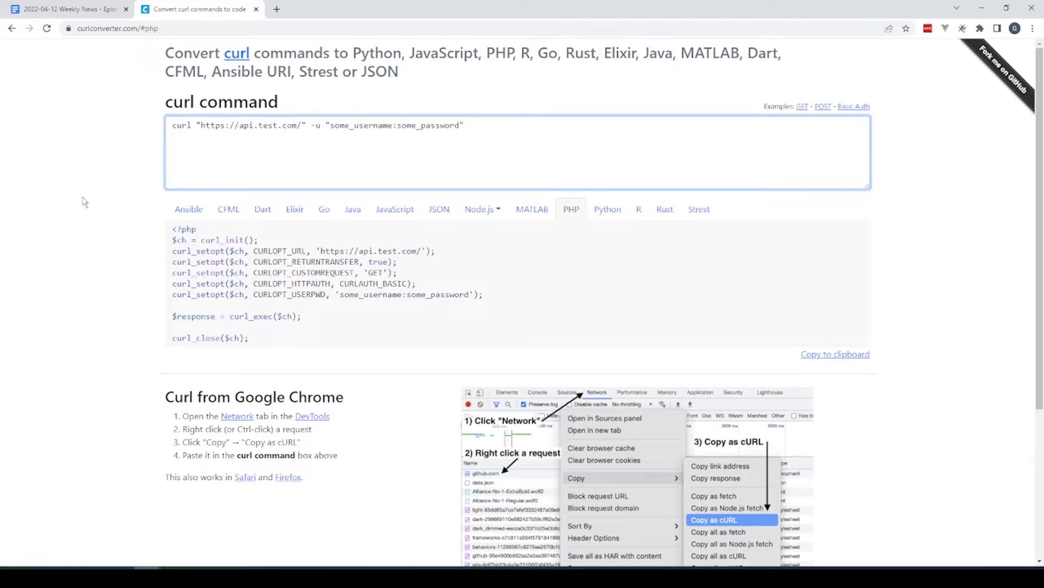
pyautogui.moveTo(122, 144)
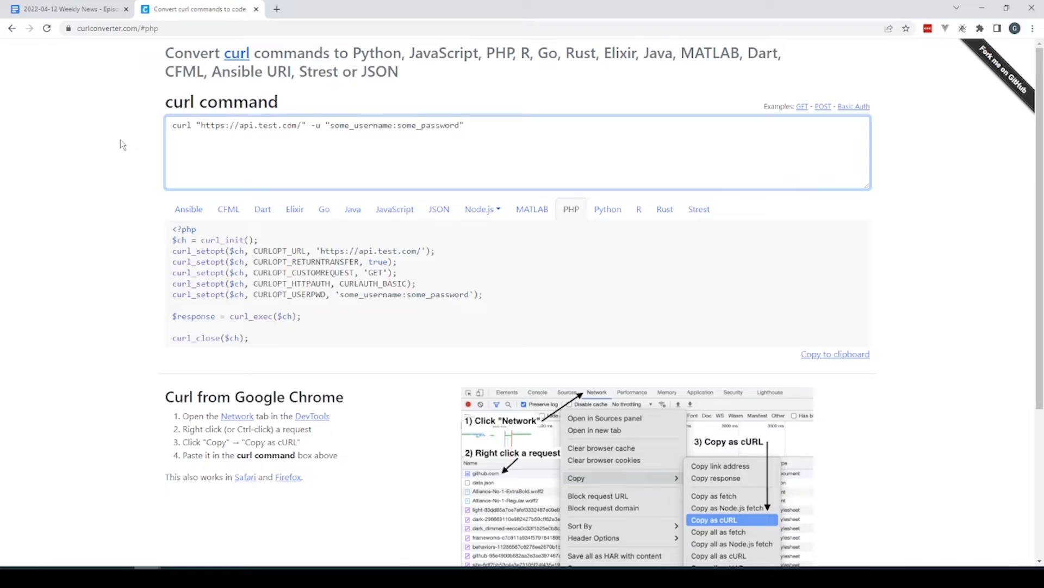
pyautogui.click(464, 125)
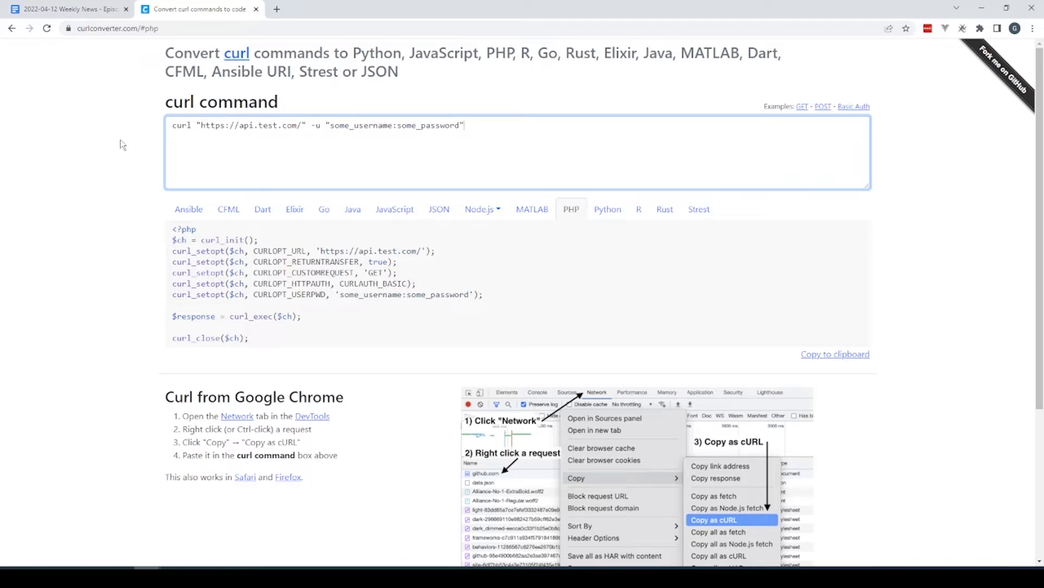